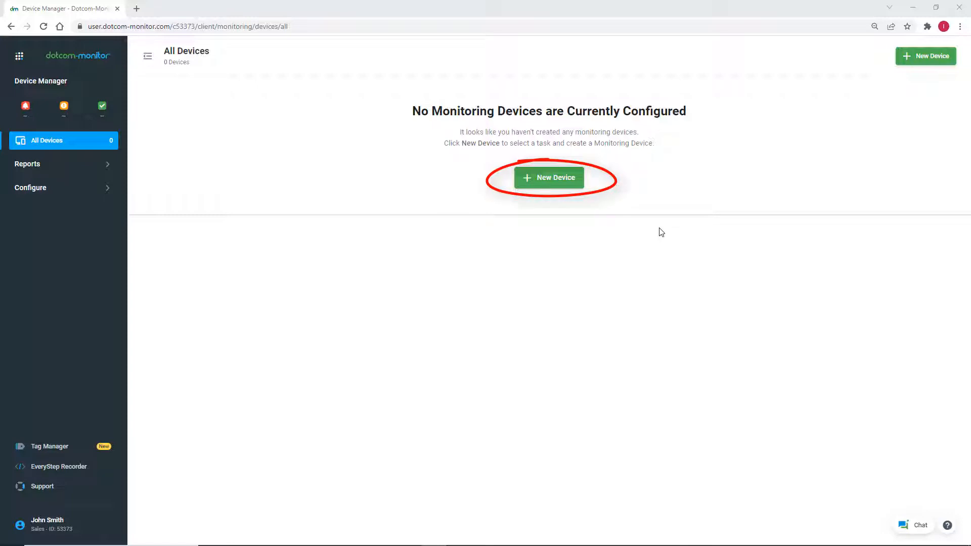
mouse_move(581, 184)
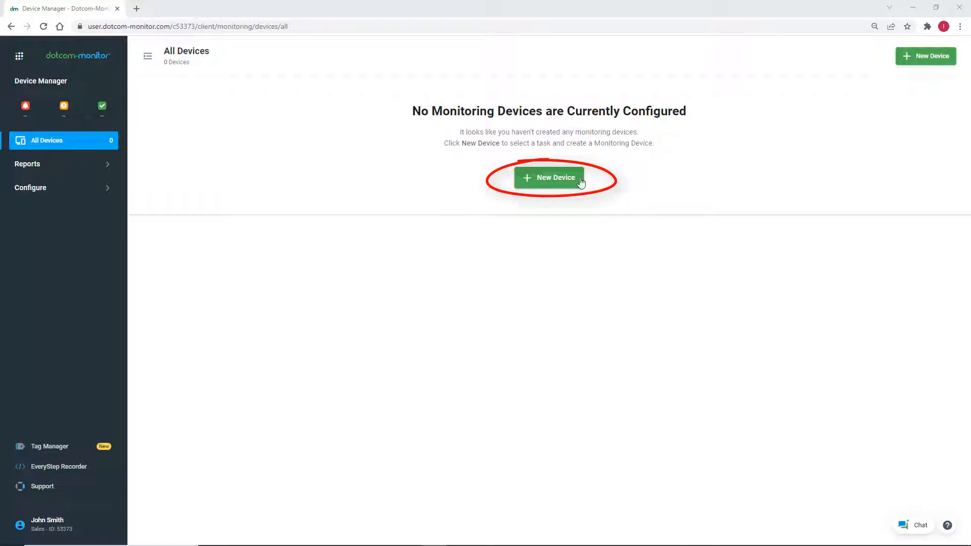
Create a new device using the Record Browser Interactions option
click(548, 177)
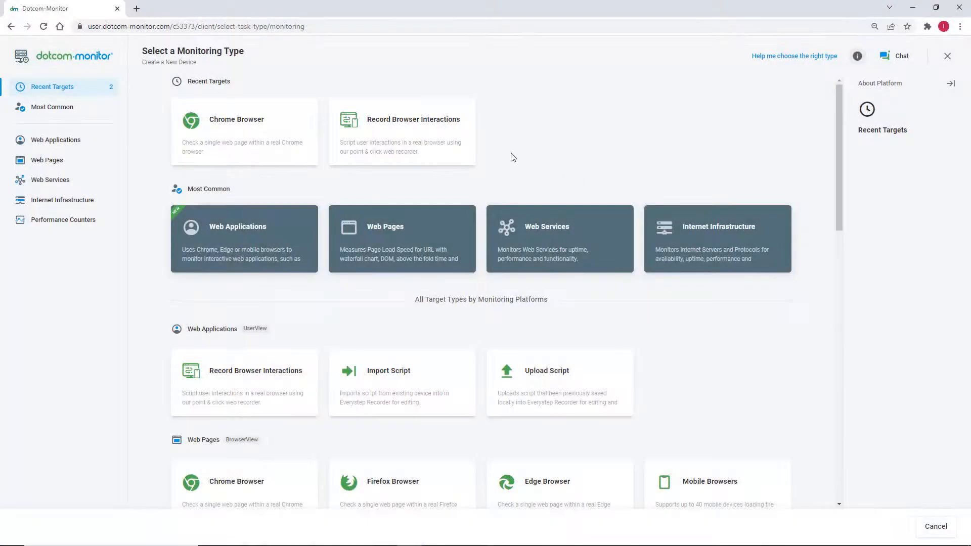
click(402, 132)
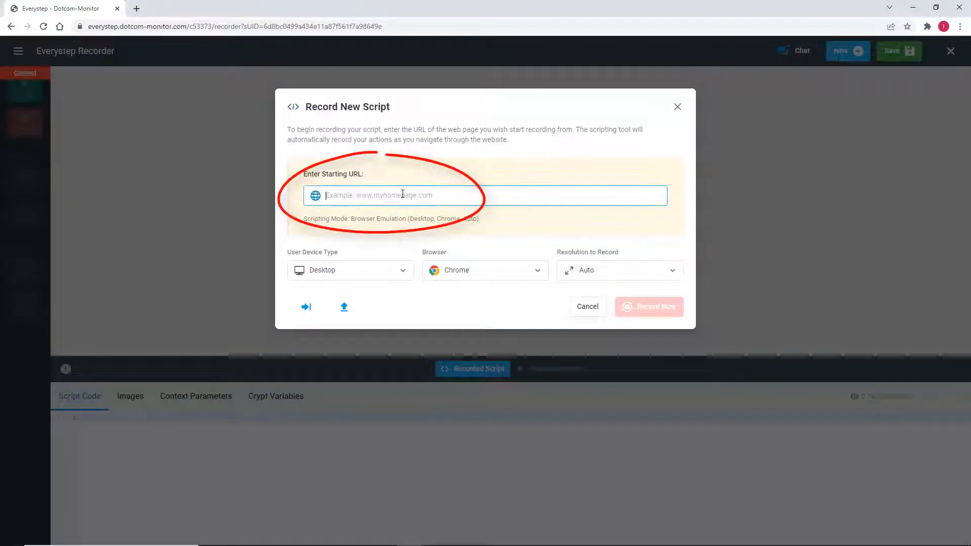
Enter dotcom-monitor.com as the starting URL
text(dotcom-monitor.com)
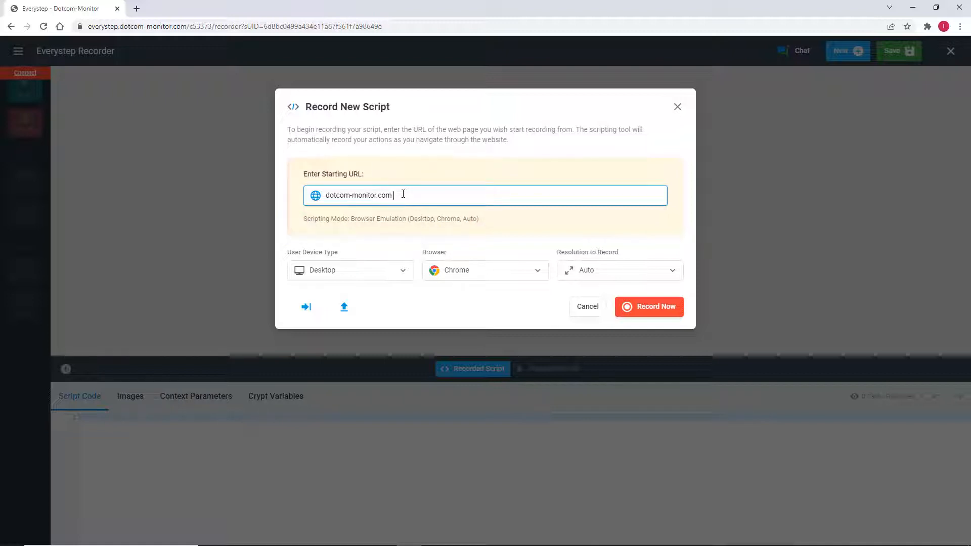
mouse_move(537, 272)
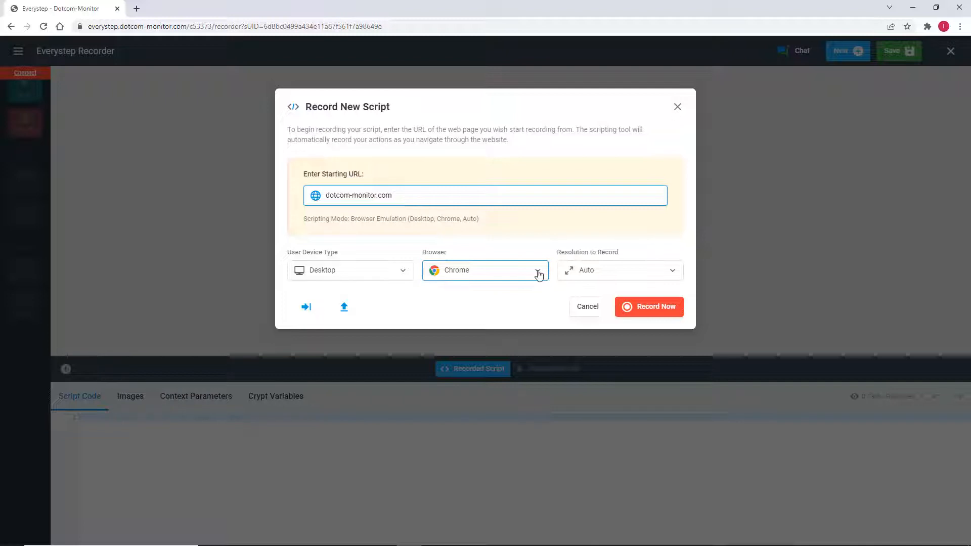
click(538, 270)
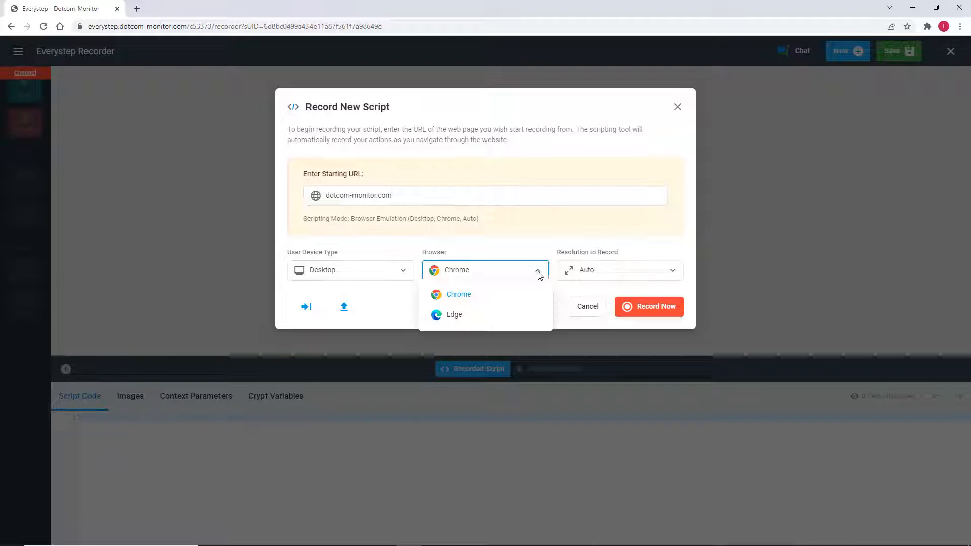
mouse_move(532, 298)
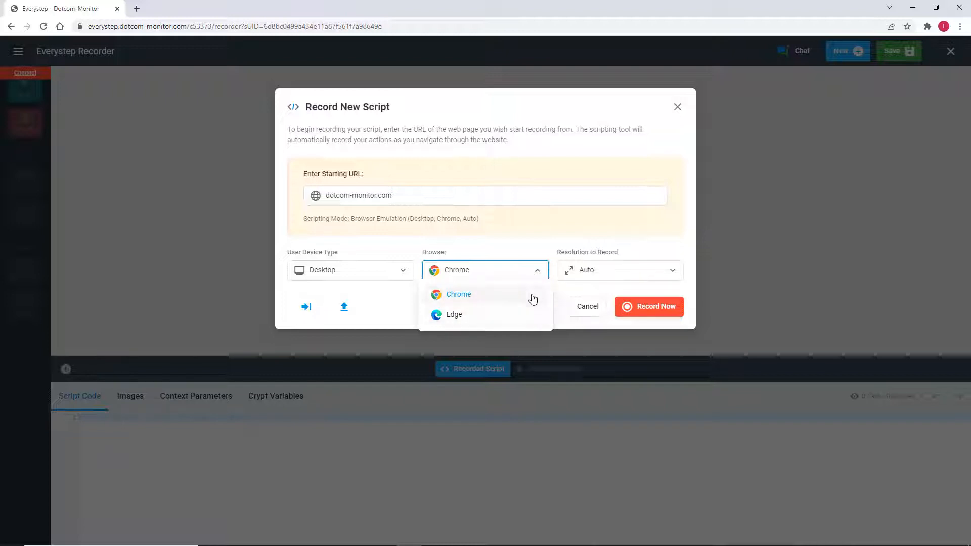
click(458, 294)
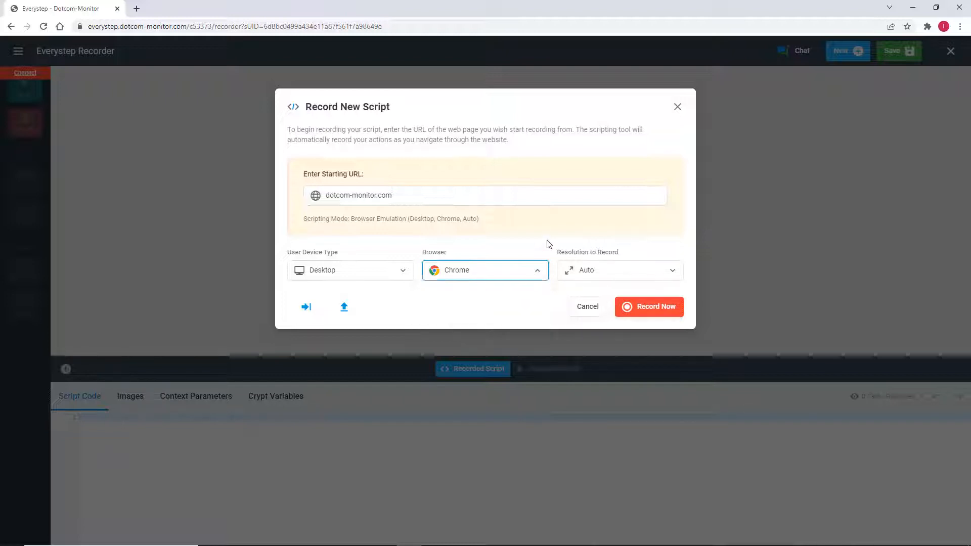
click(617, 270)
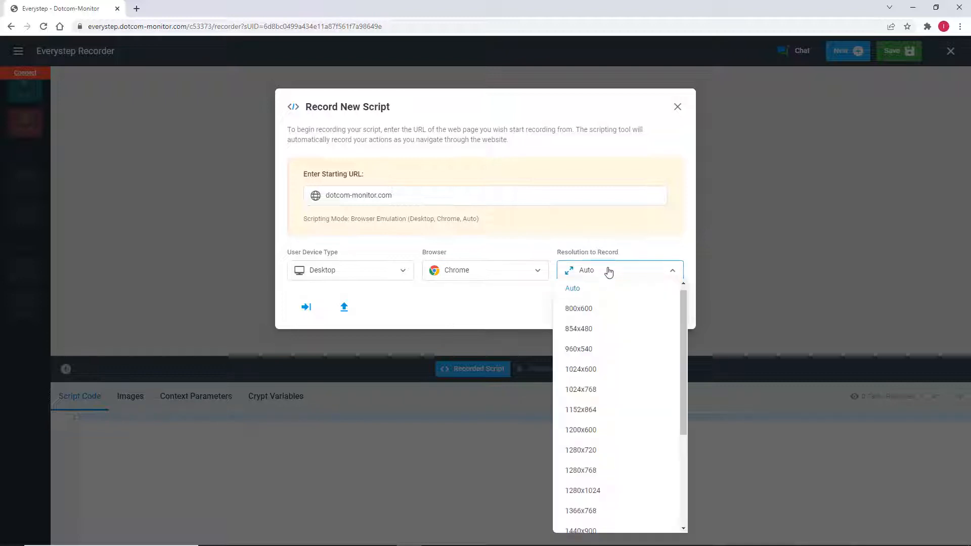
scroll(down, 3)
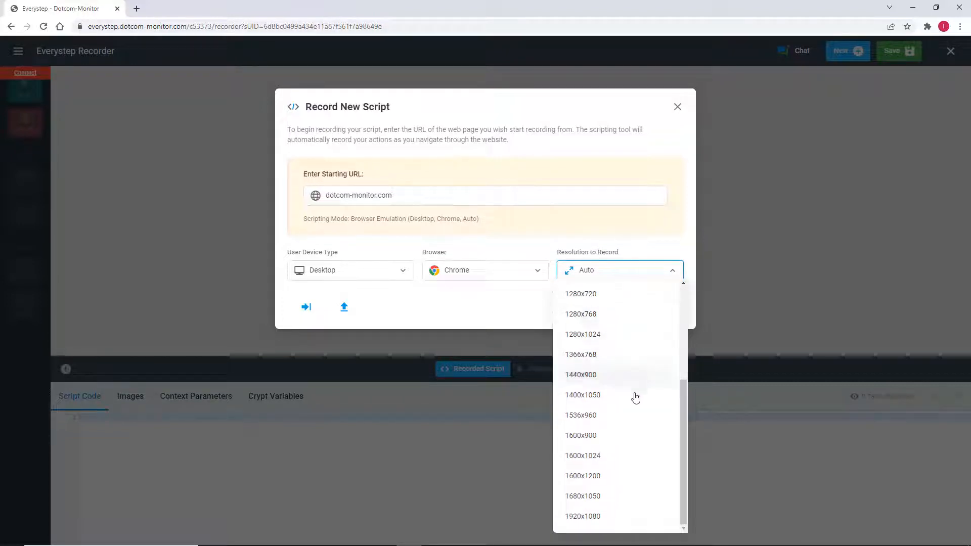
scroll(up, 3)
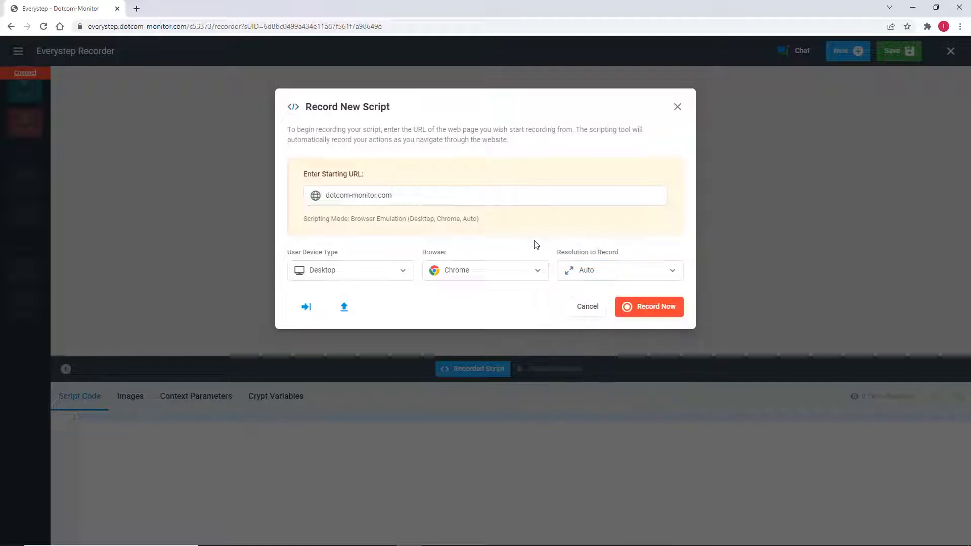
click(350, 270)
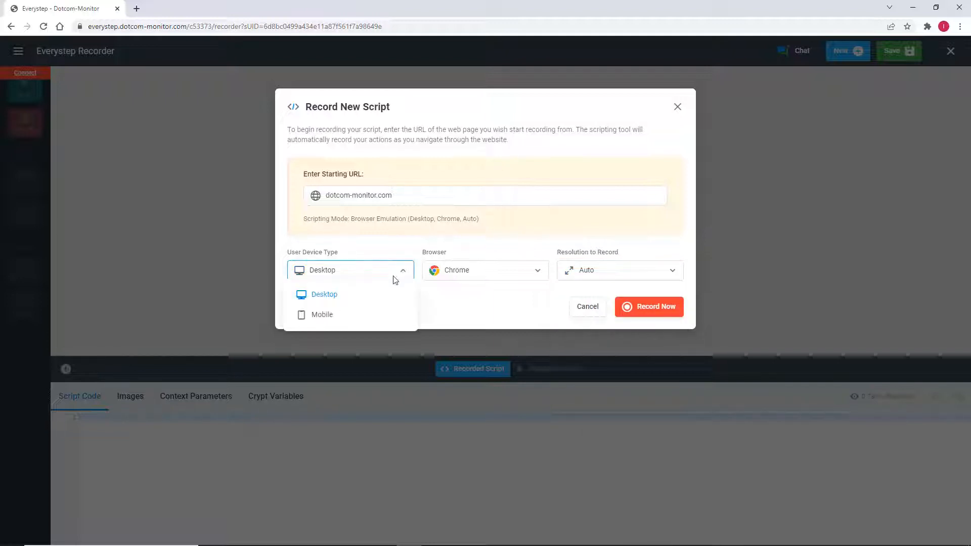
click(322, 314)
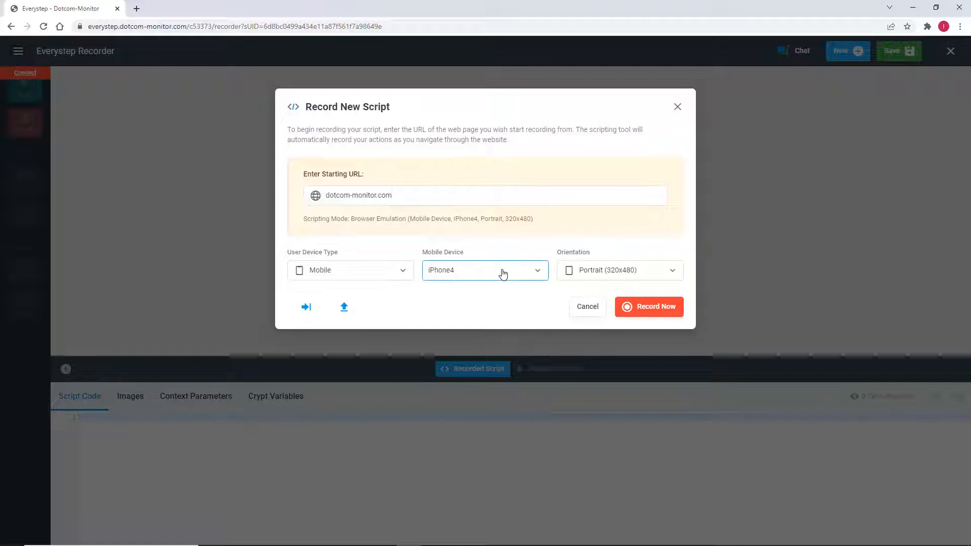
click(485, 270)
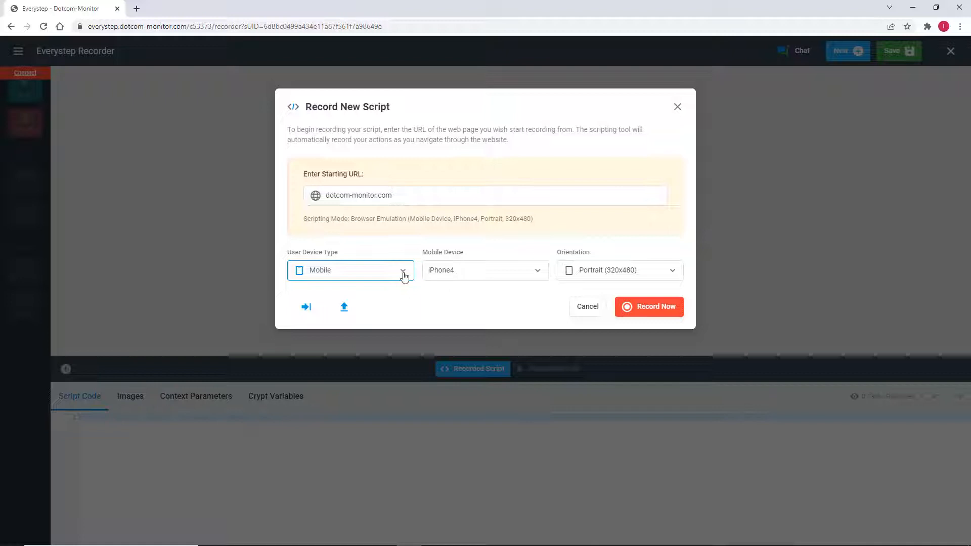
click(403, 270)
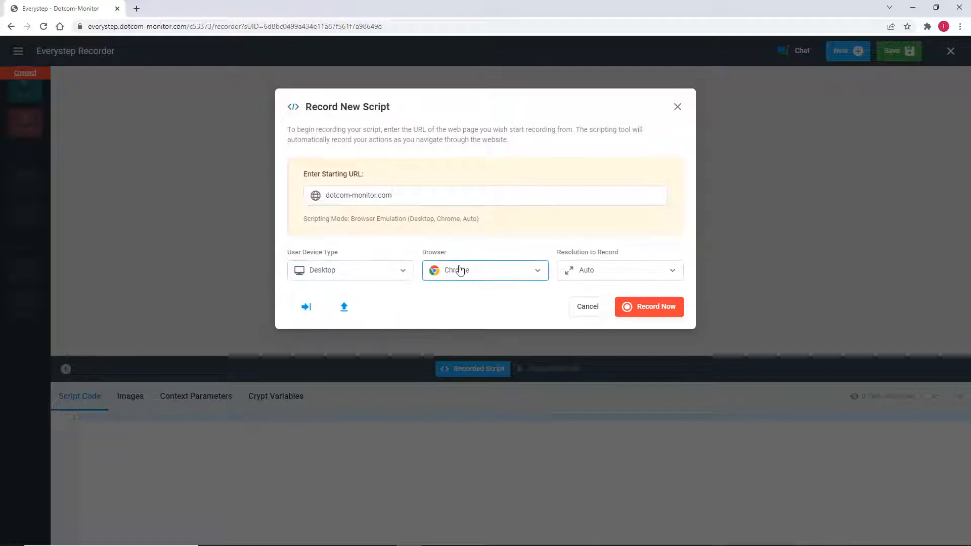
mouse_move(508, 246)
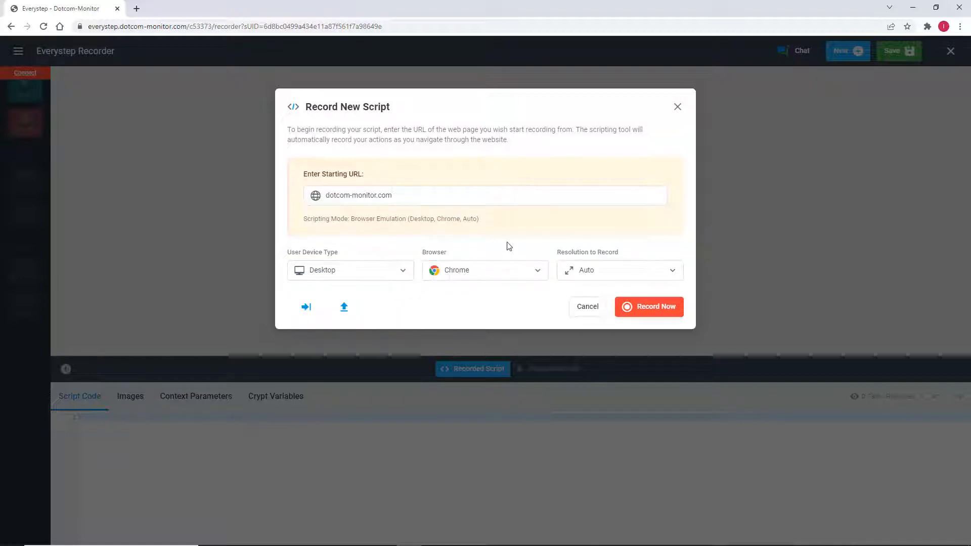
mouse_move(573, 243)
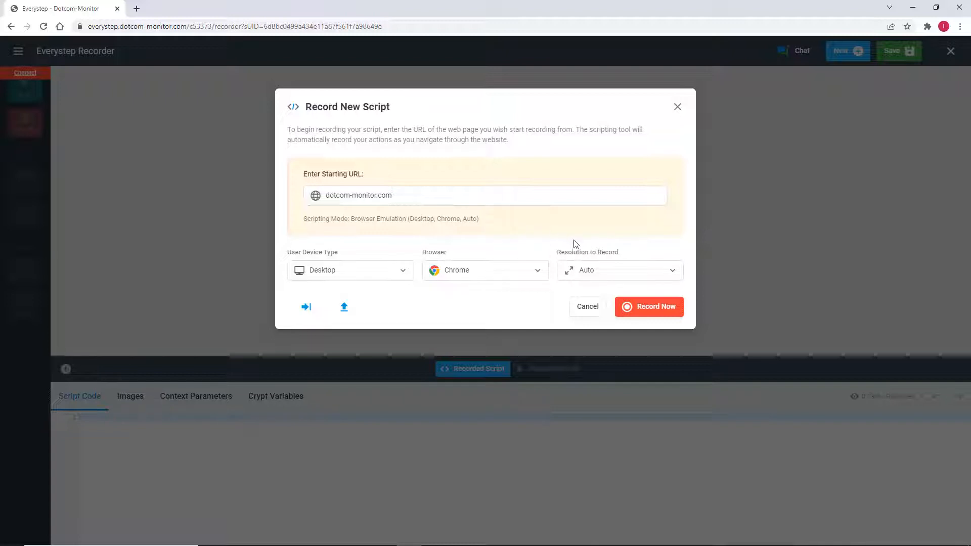
mouse_move(649, 306)
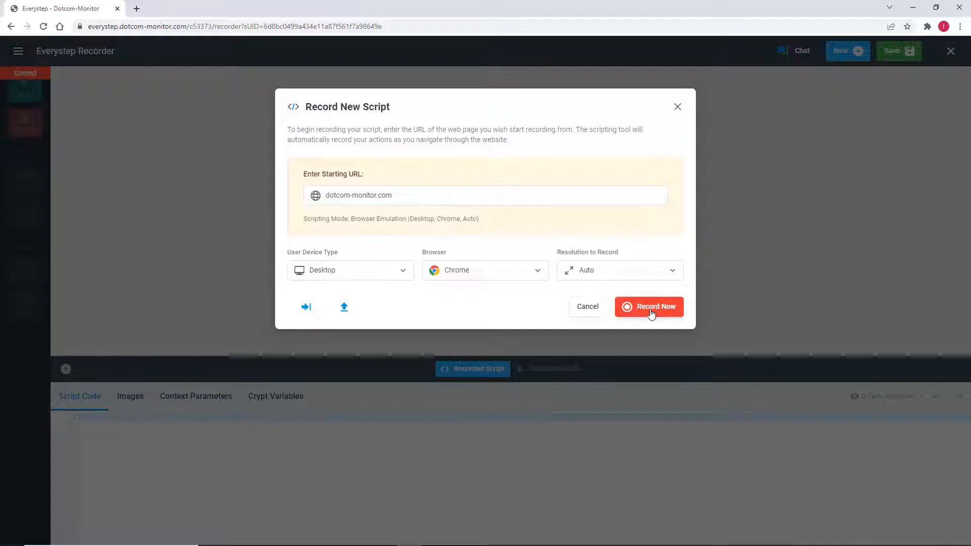
Start recording the script on dotcom-monitor.com with Record Now
click(648, 306)
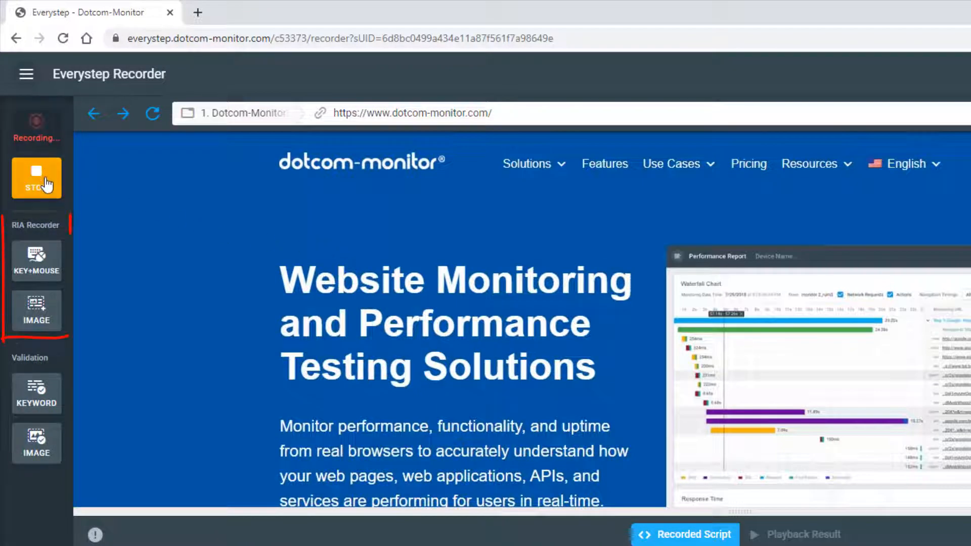
mouse_move(127, 217)
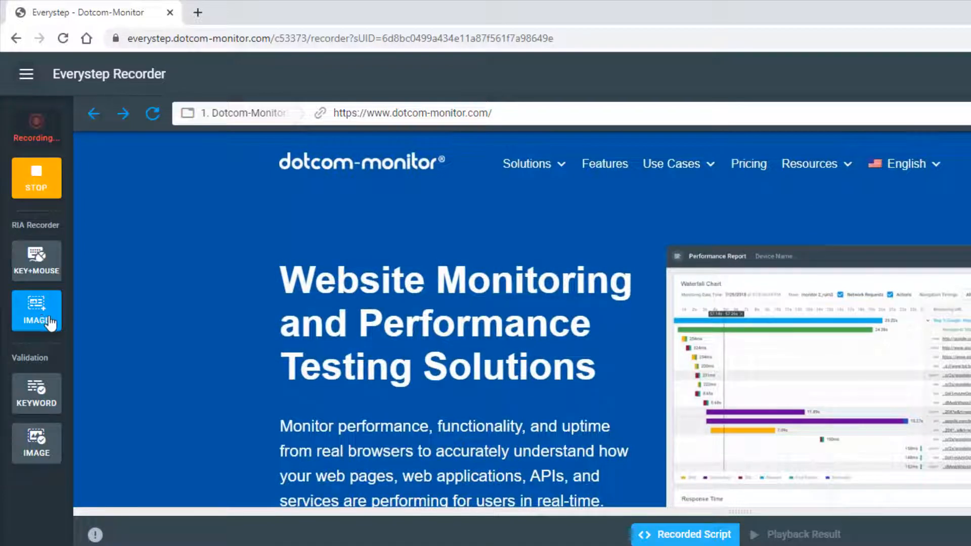
mouse_move(94, 330)
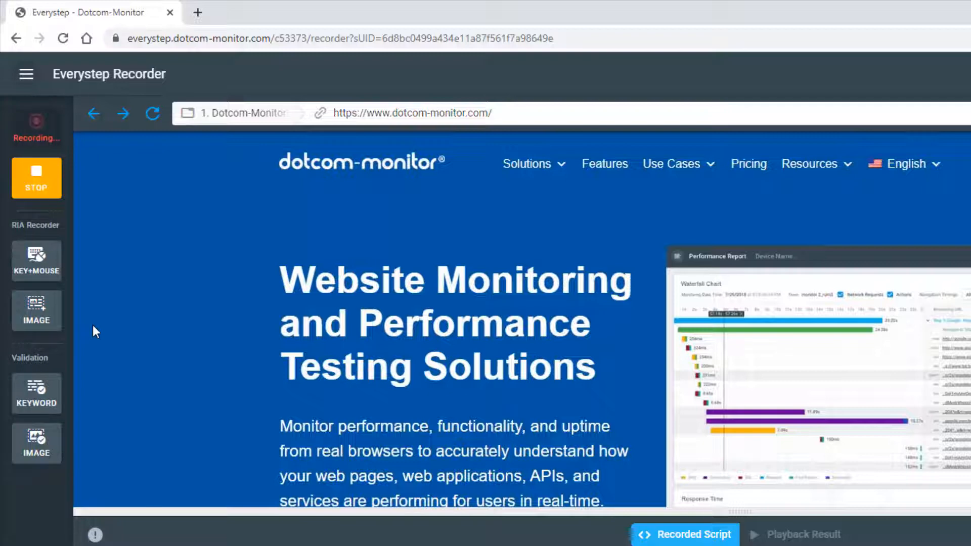
mouse_move(66, 355)
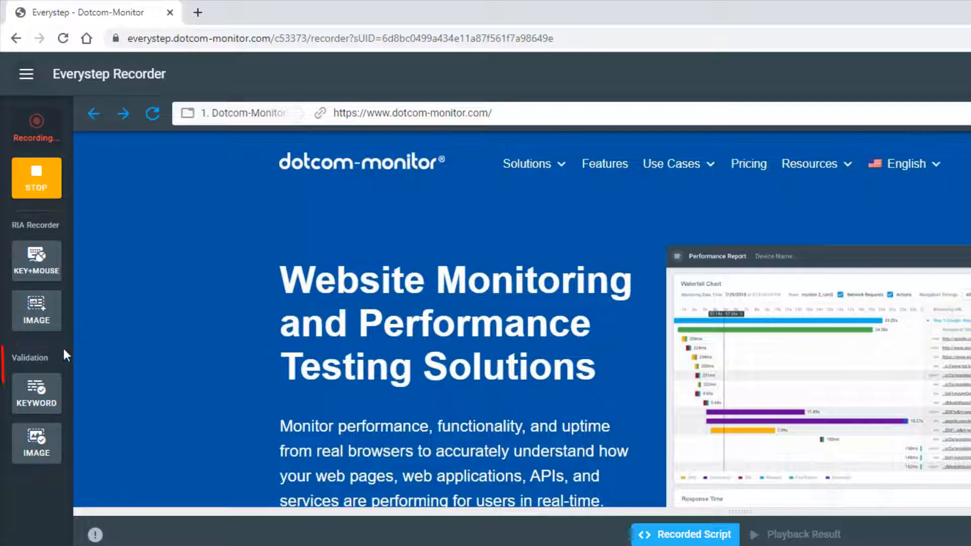
mouse_move(53, 371)
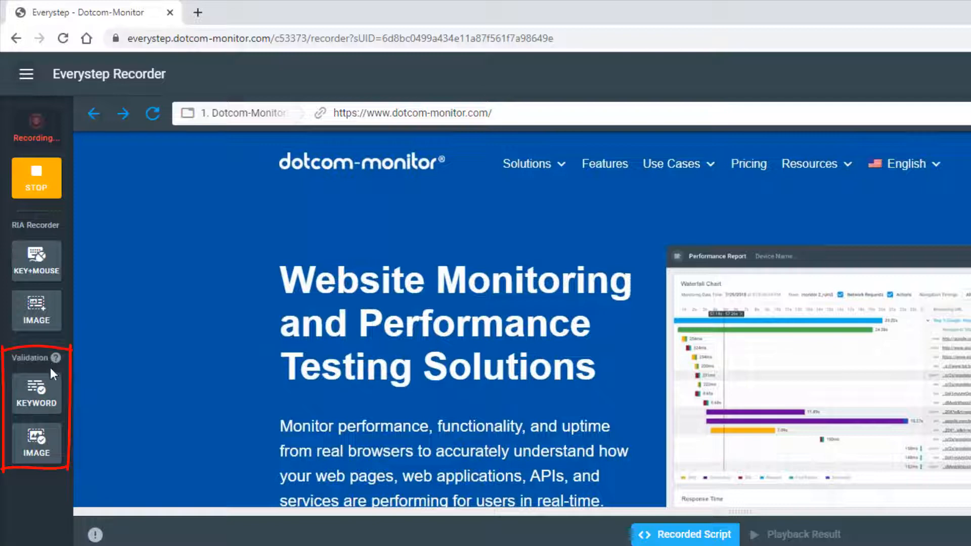
Open the Keyword Validation dialog from the recorder's Validation panel
click(36, 444)
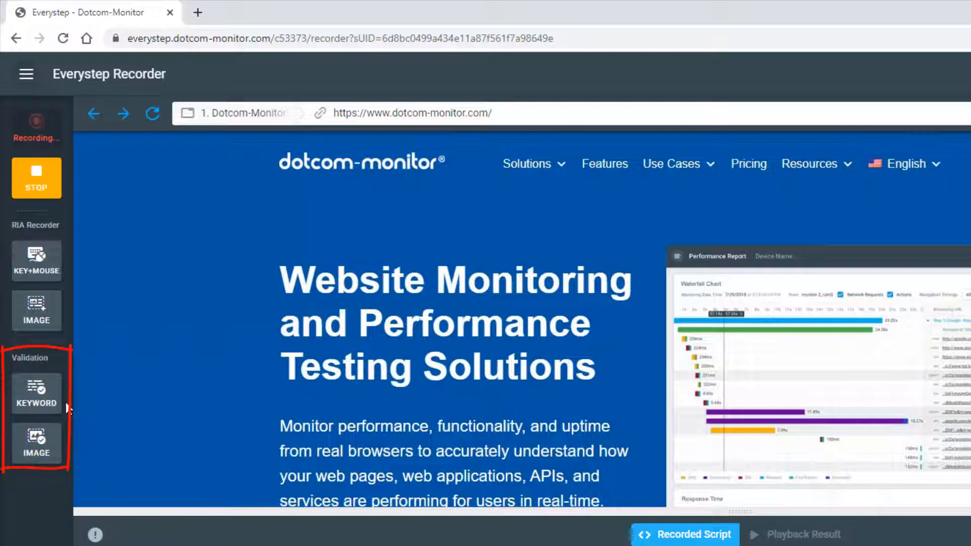
mouse_move(69, 408)
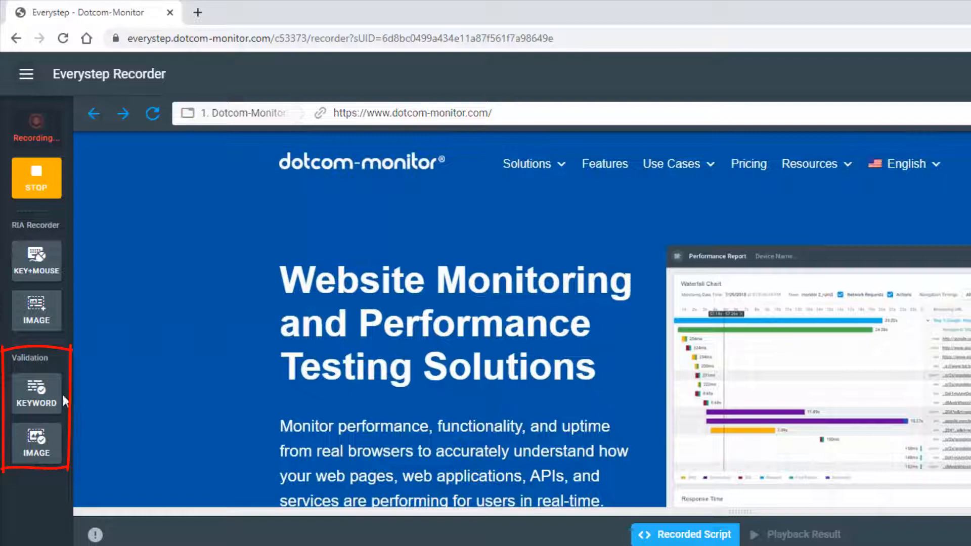
click(36, 395)
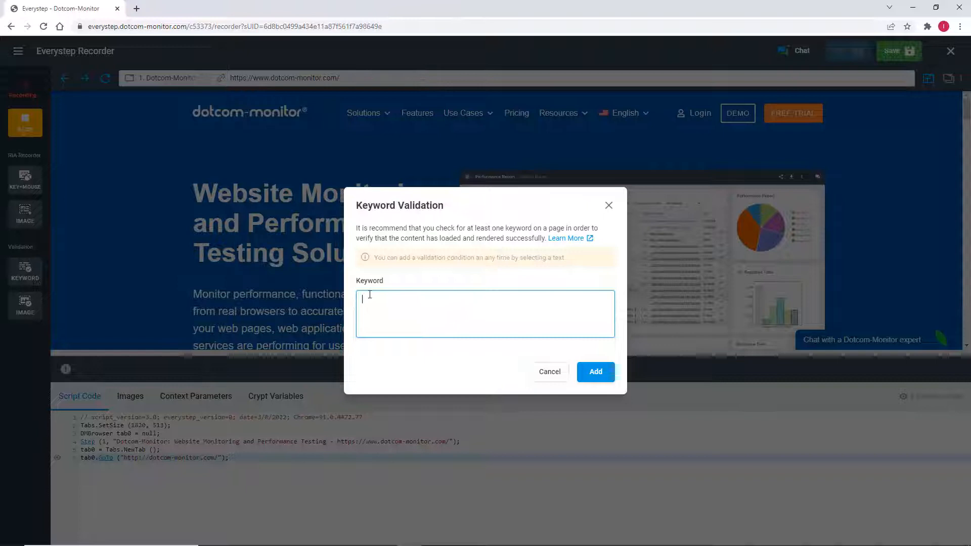
Add a keyword validation for 'dotcom-monitor'
text(dotcom)
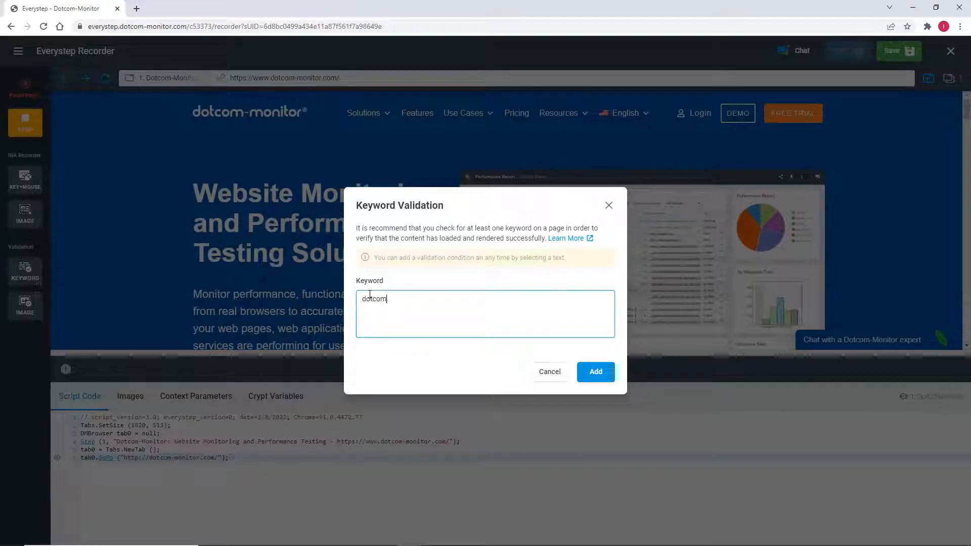
text(-monitor)
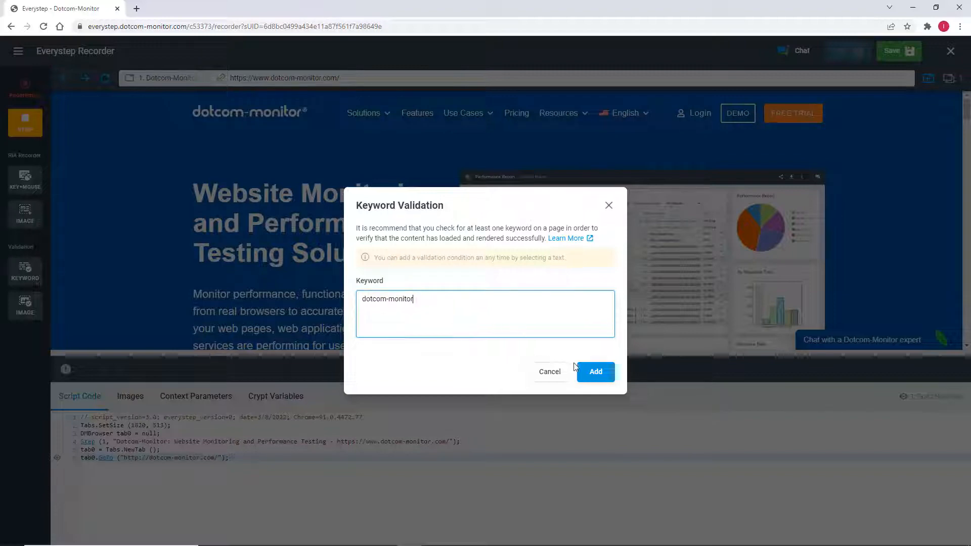
click(594, 371)
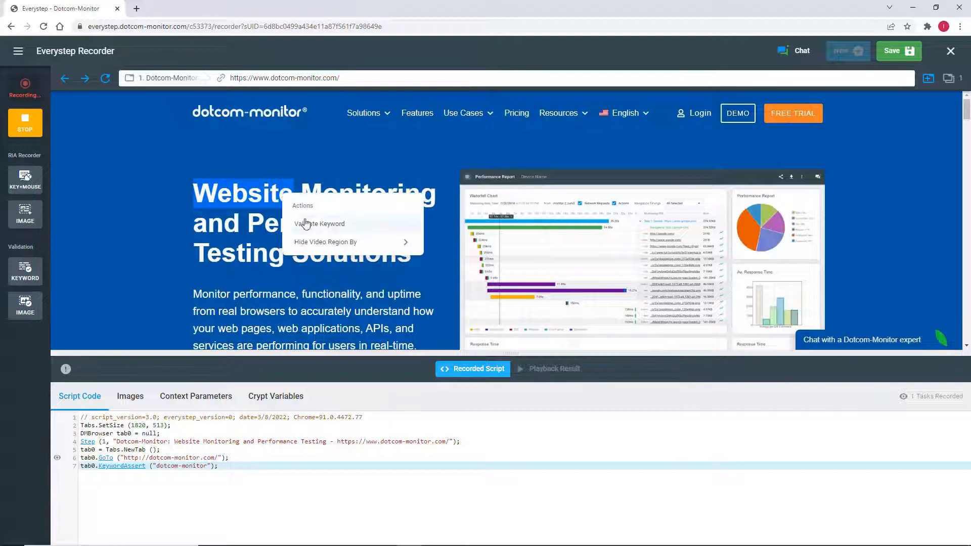
Validate the heading word 'Website' as a keyword from the page selection
click(320, 223)
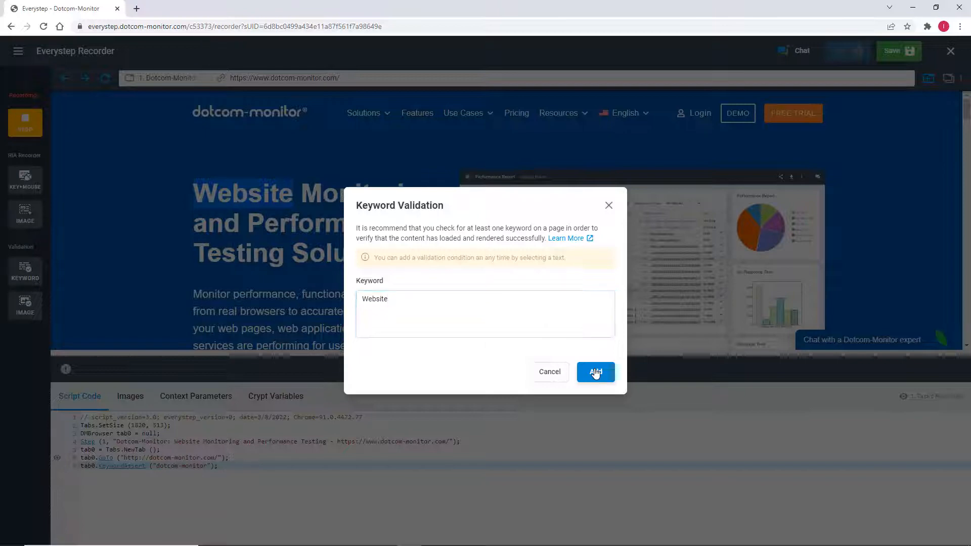
click(594, 371)
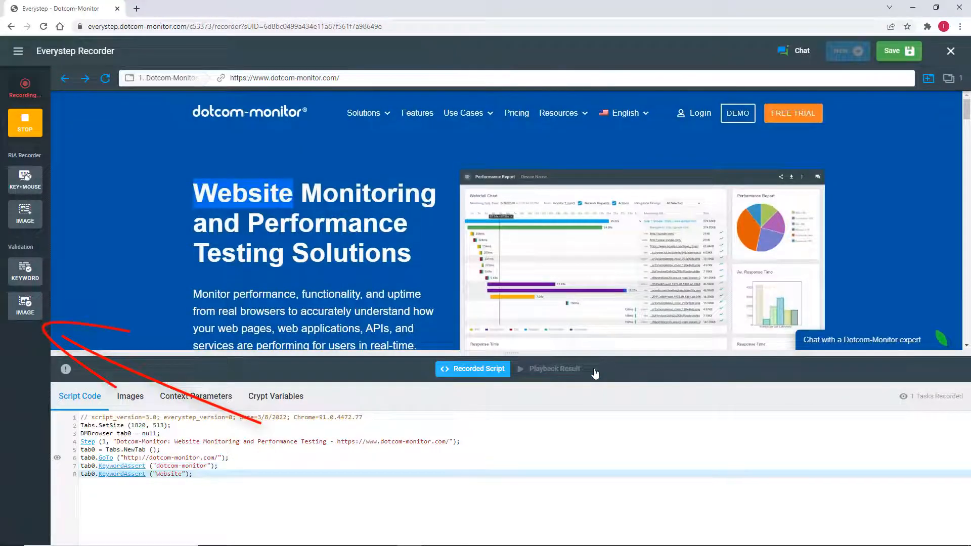
Activate image validation mode to capture a homepage region
click(24, 305)
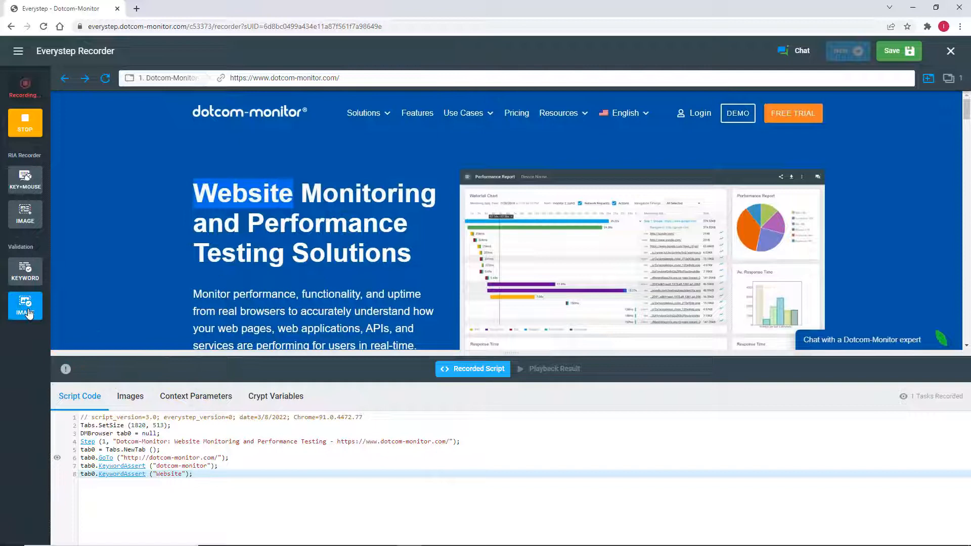
click(25, 306)
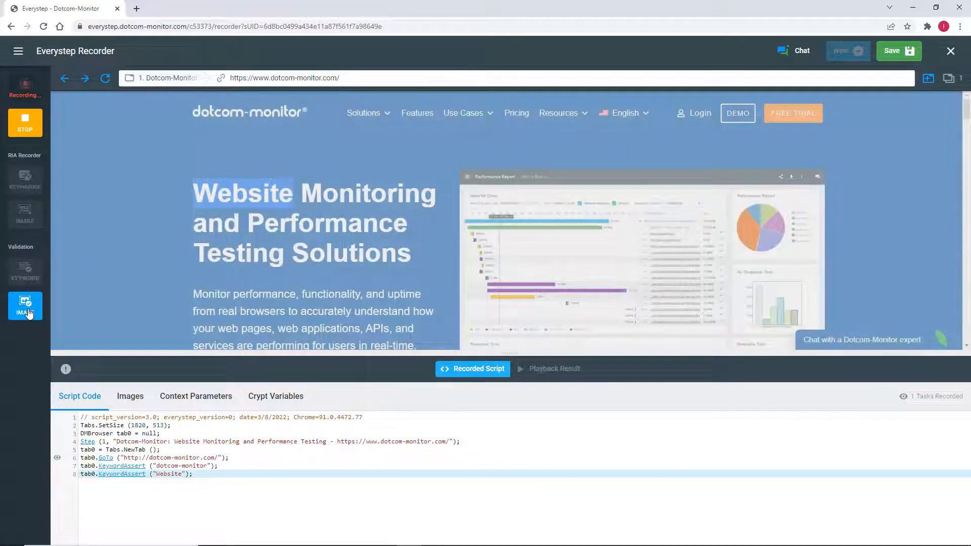
click(25, 306)
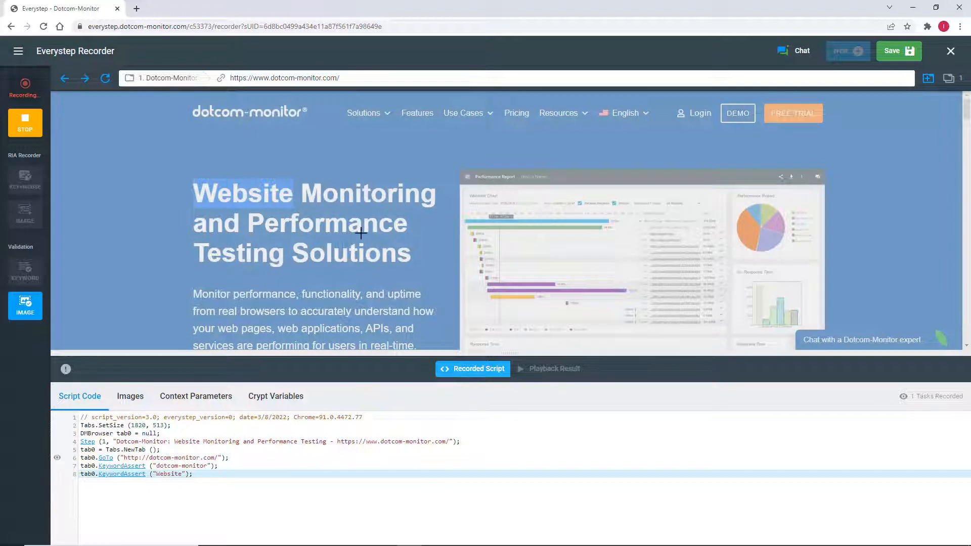
mouse_move(728, 185)
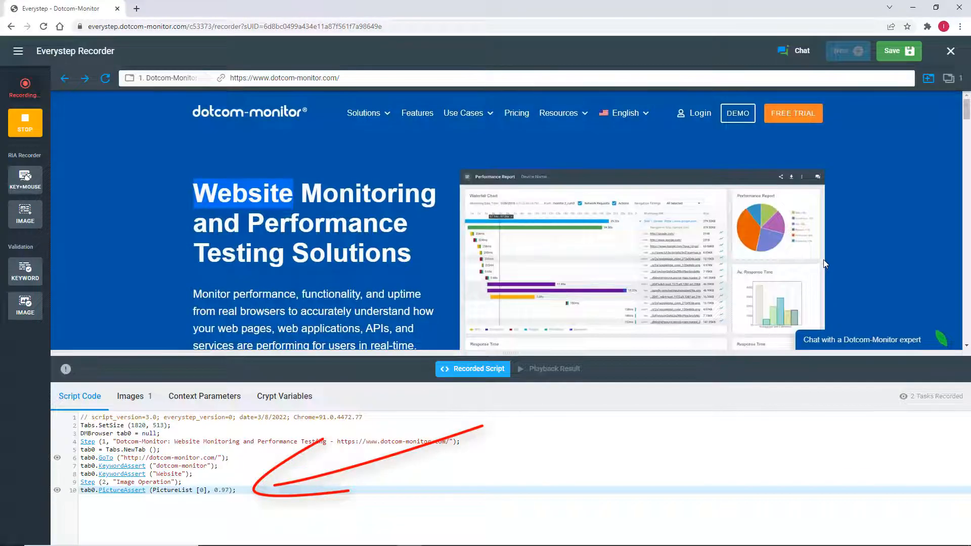
Record logging into the account from the site's Login page
click(698, 113)
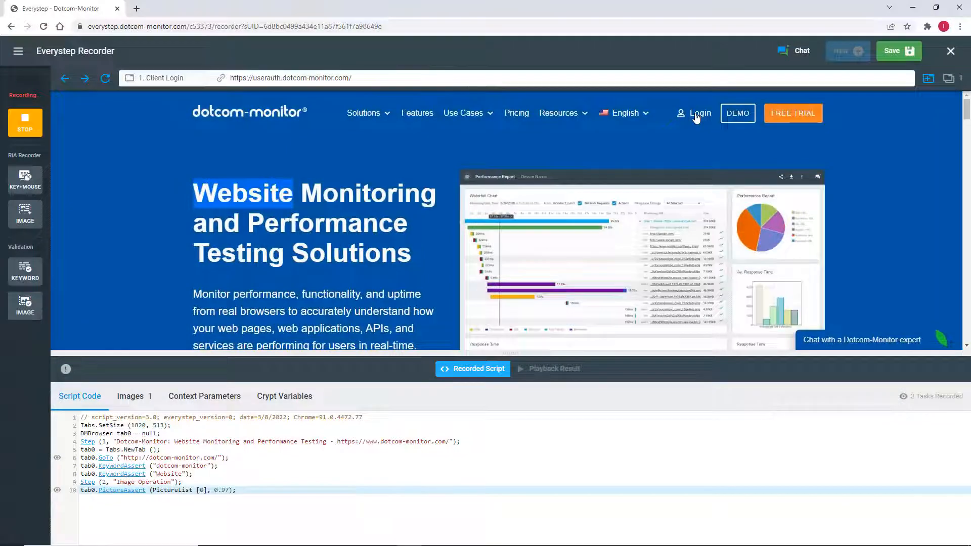
click(699, 113)
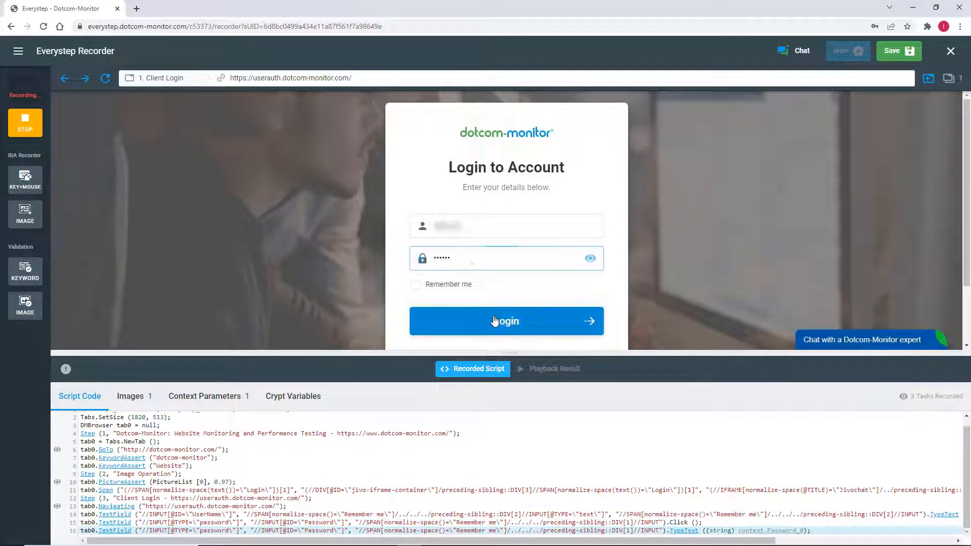
click(505, 320)
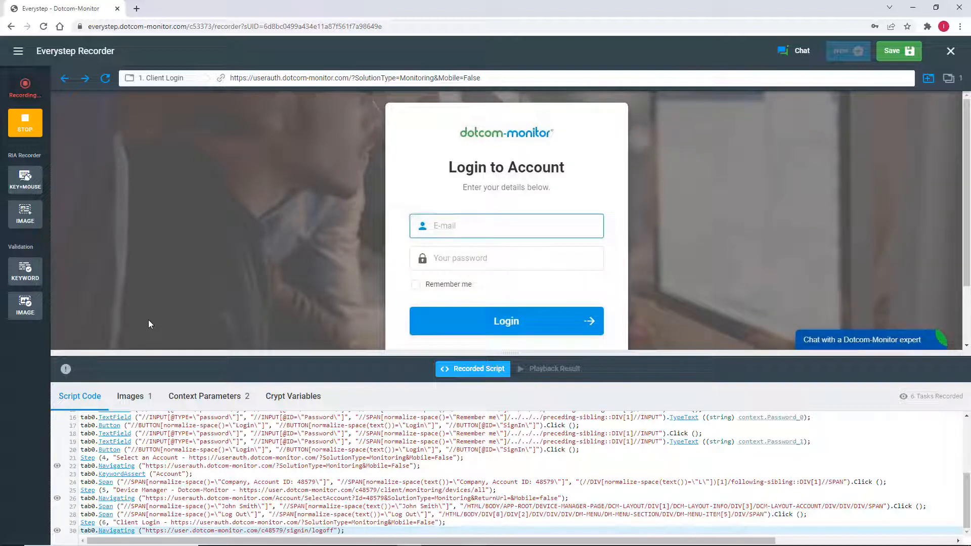
mouse_move(107, 239)
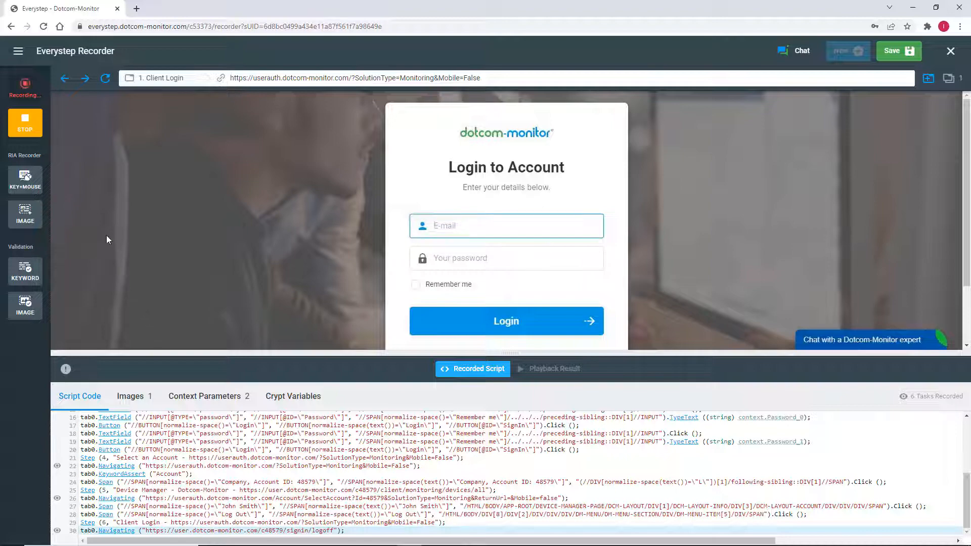
Stop recording, confirming six recorded tasks
click(24, 123)
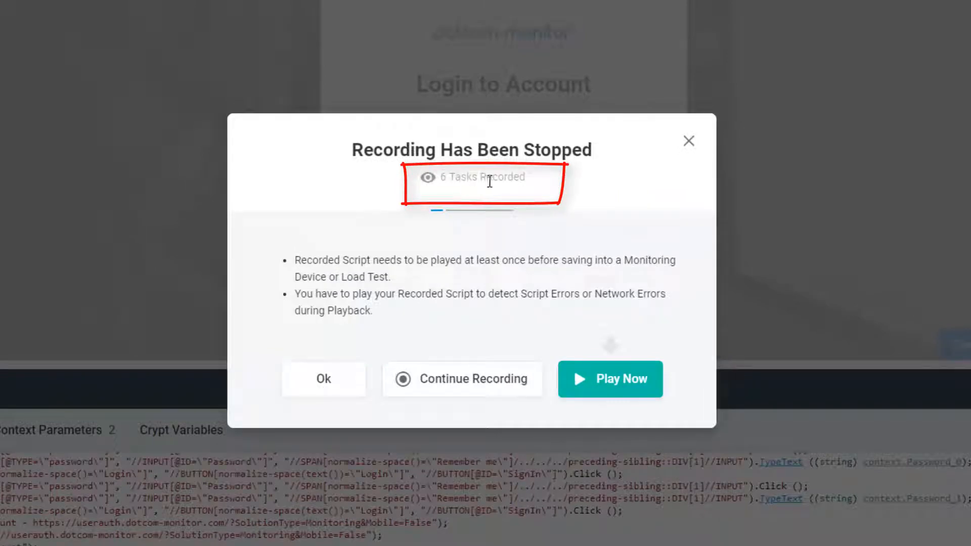
mouse_move(538, 188)
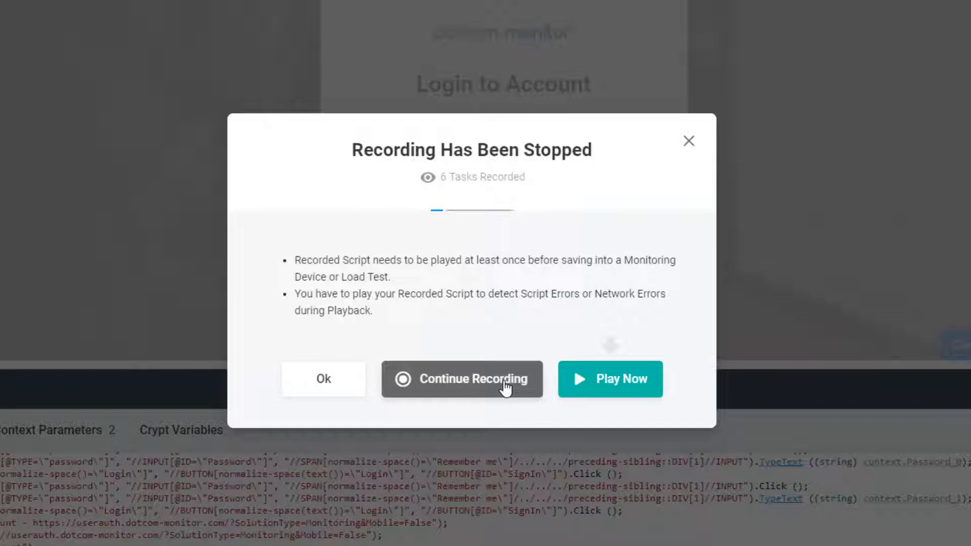
mouse_move(589, 336)
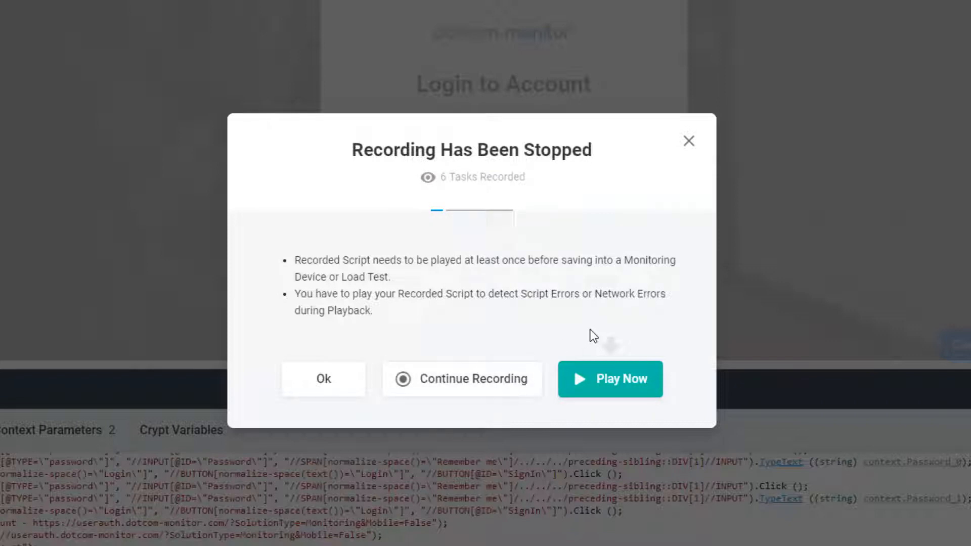
mouse_move(619, 378)
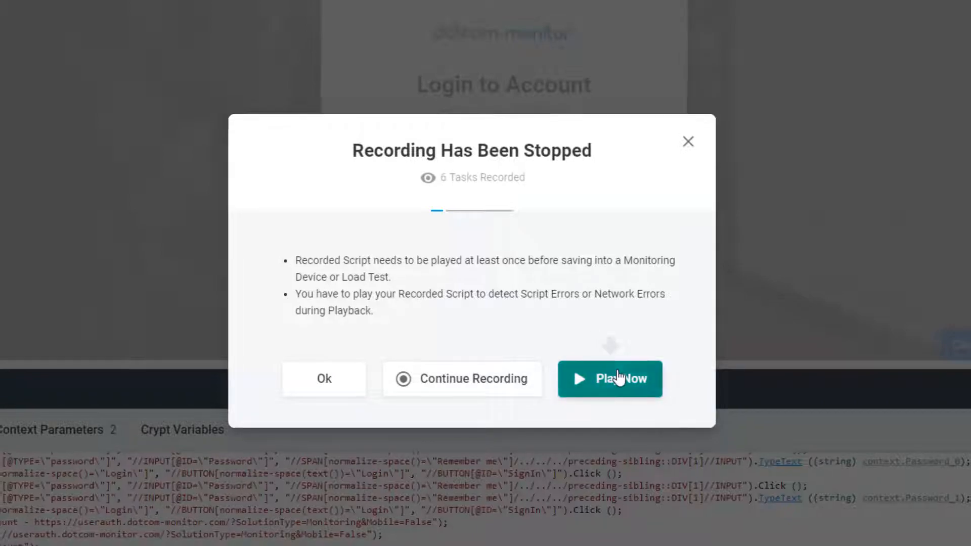
Play back the recorded script until the Playback Result shows one network error
click(609, 379)
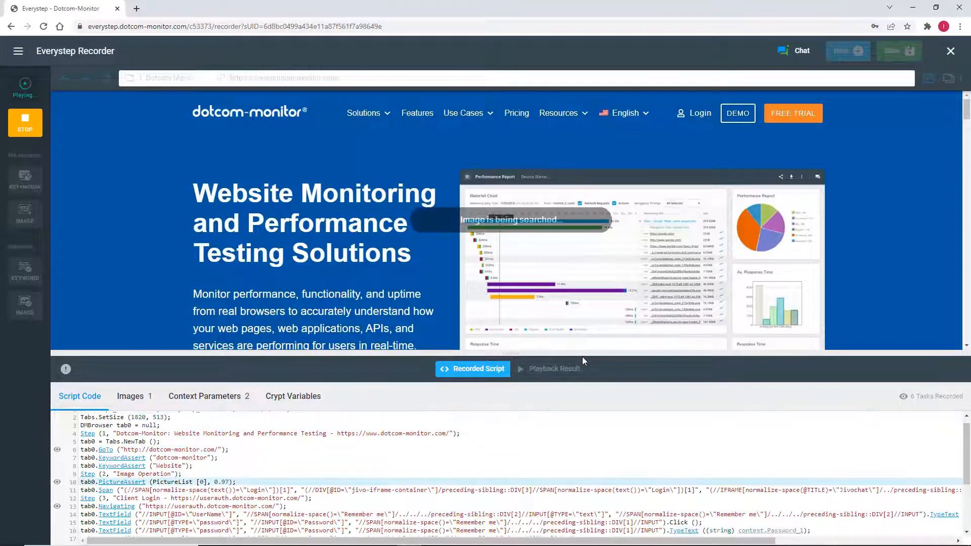
scroll(down, 3)
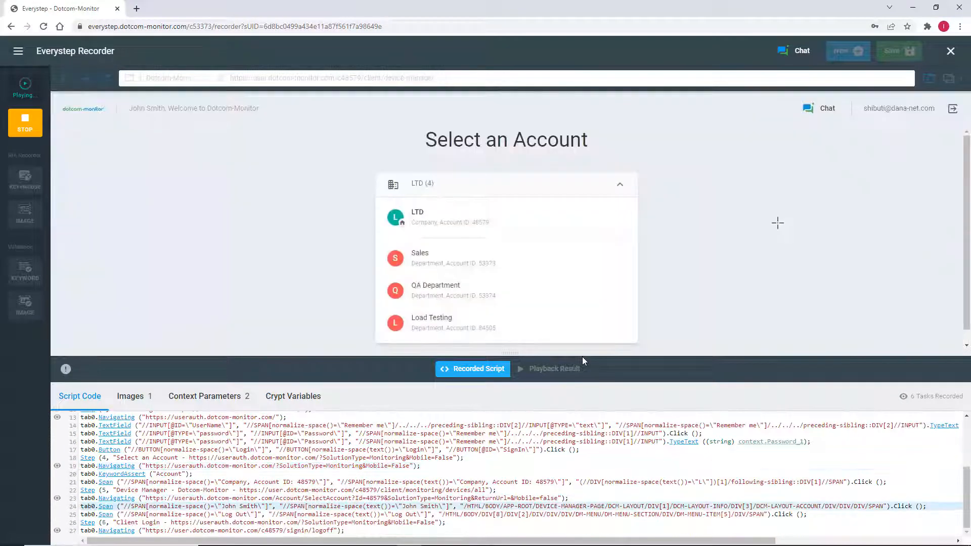
click(417, 217)
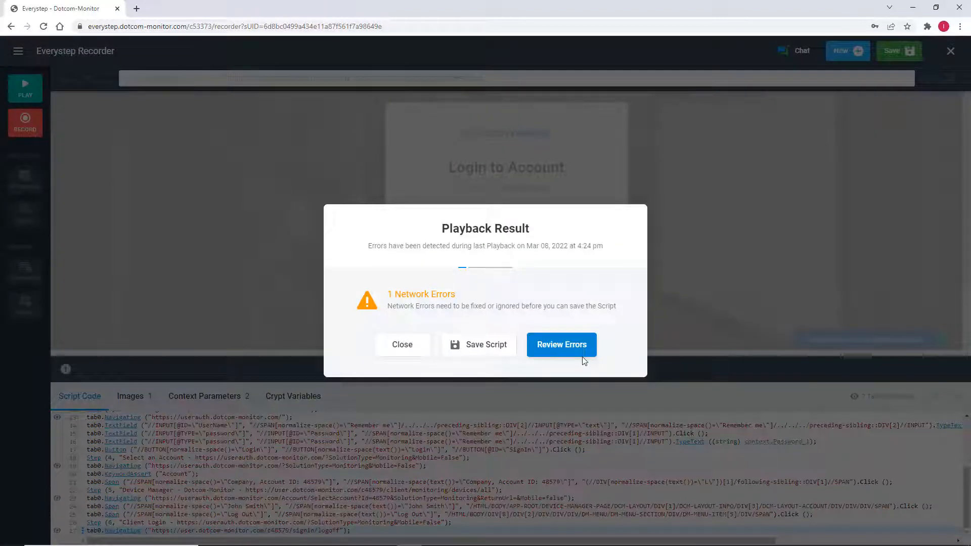
Ignore the 404 typekit stylesheet network error, then save and play the script again
click(560, 345)
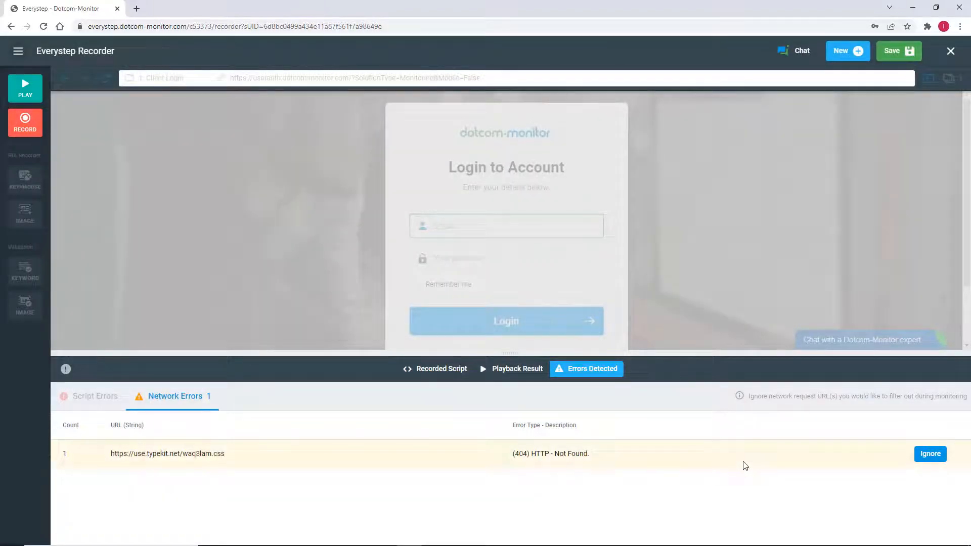
click(929, 453)
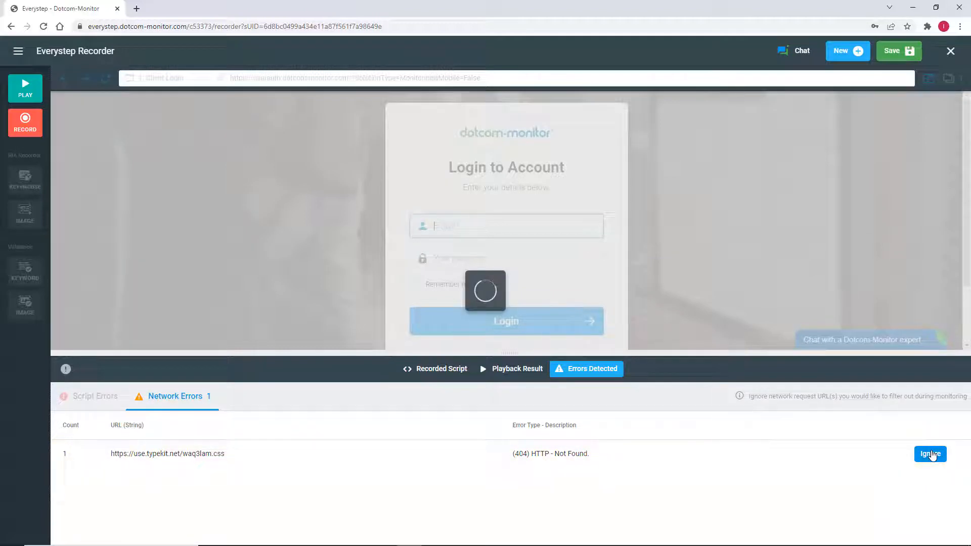
click(929, 454)
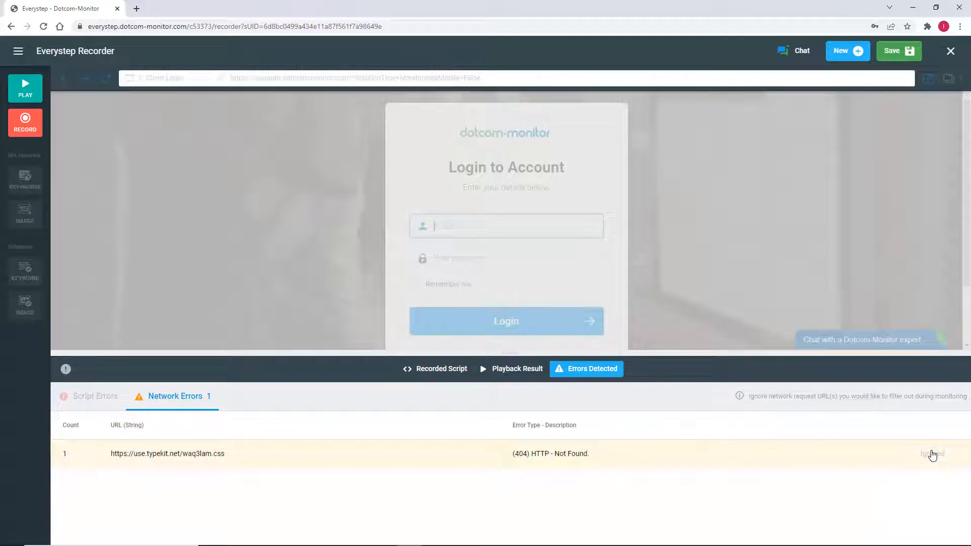
click(932, 453)
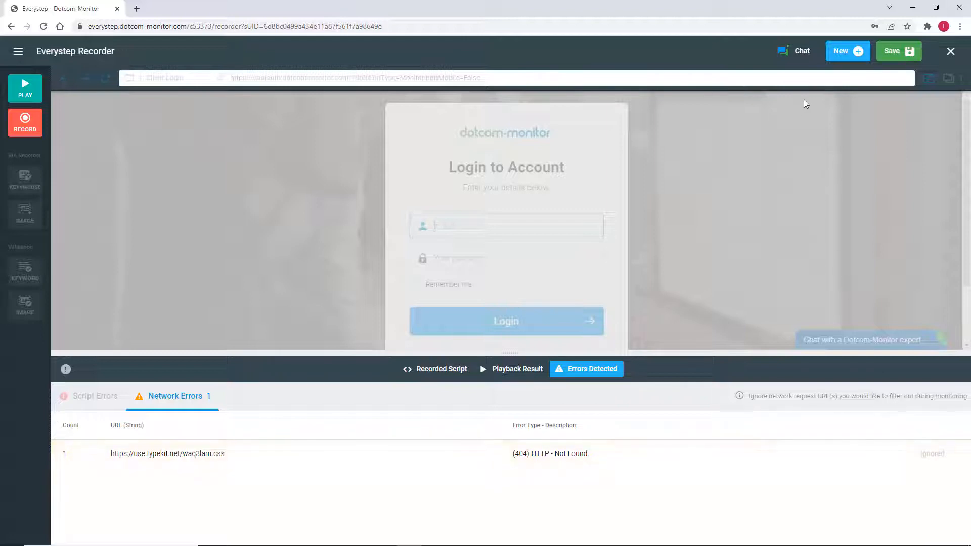
click(897, 50)
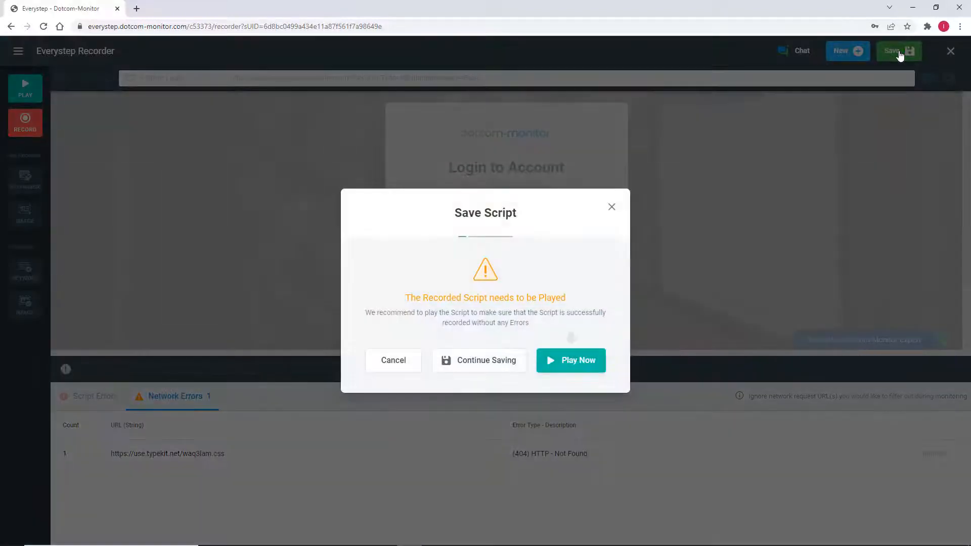
click(569, 359)
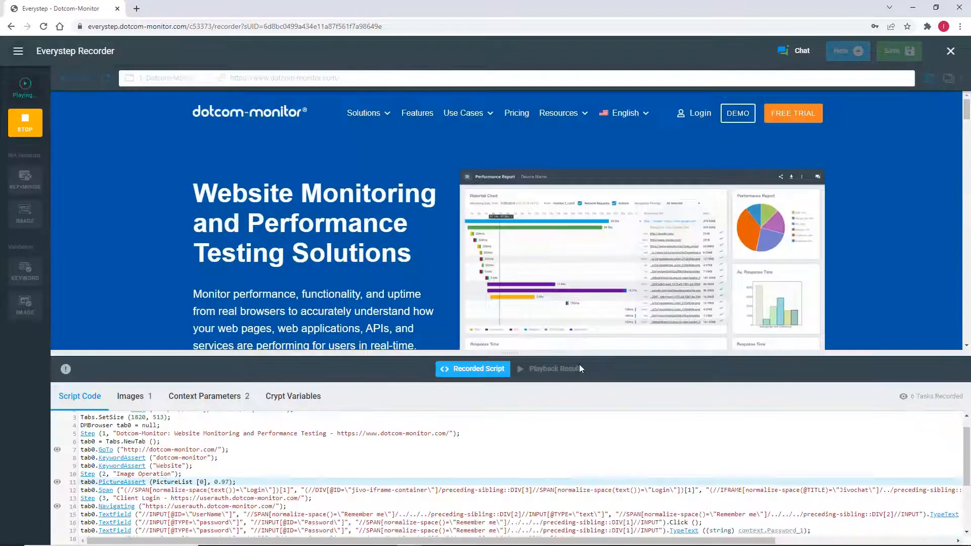